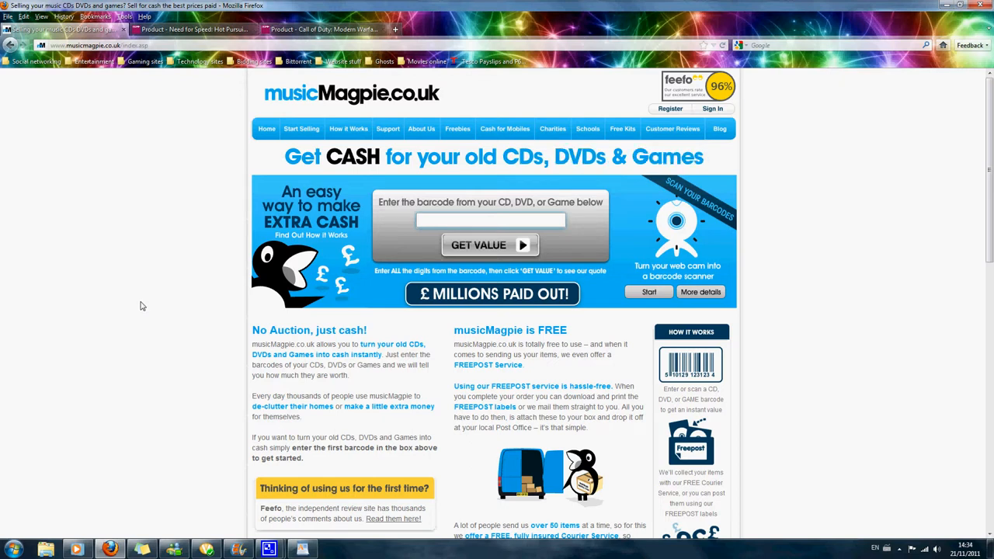
left_click(490, 221)
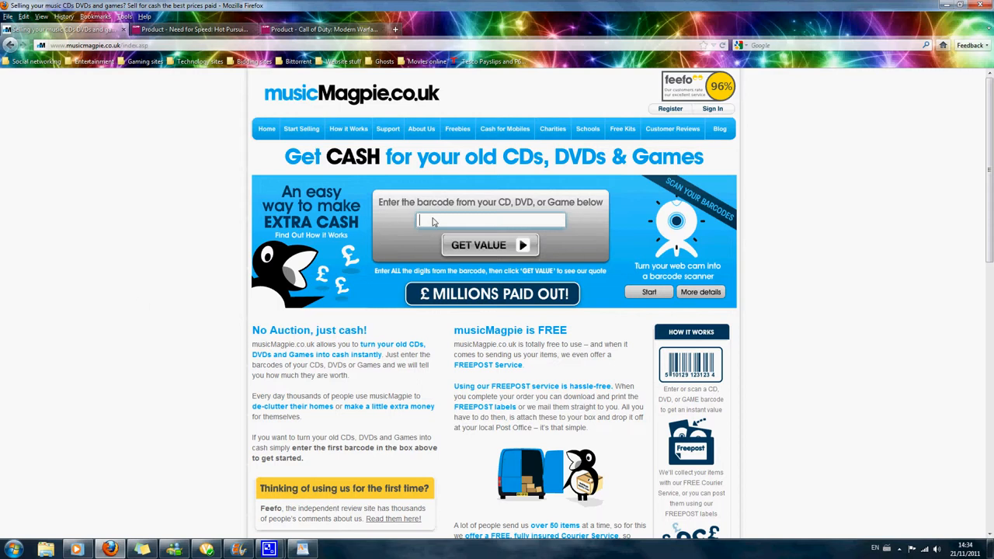
left_click(490, 221)
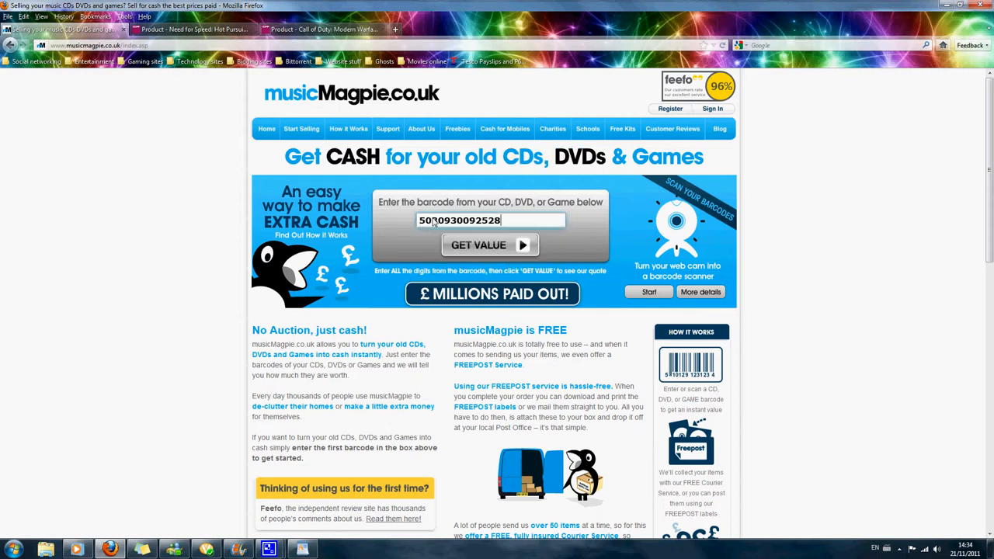
left_click(479, 244)
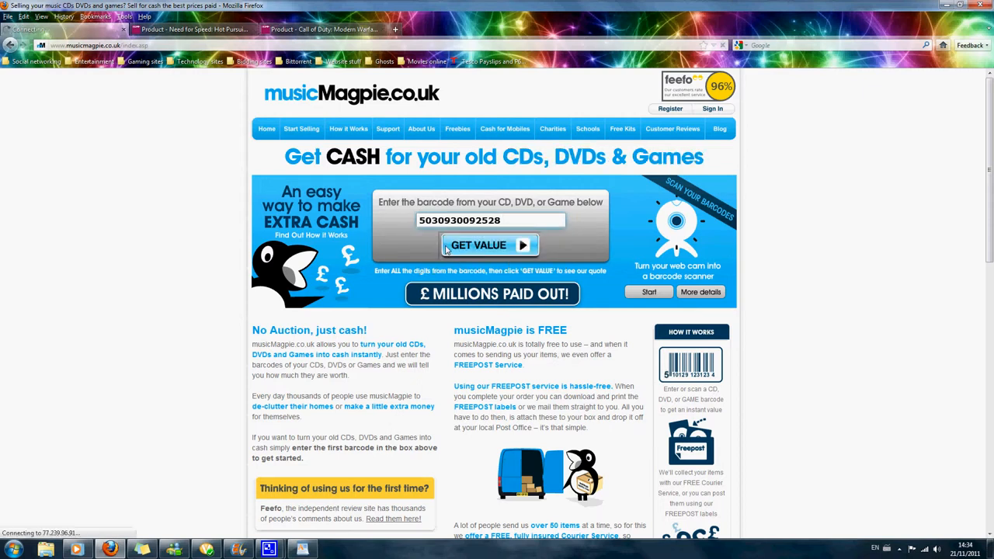
left_click(479, 245)
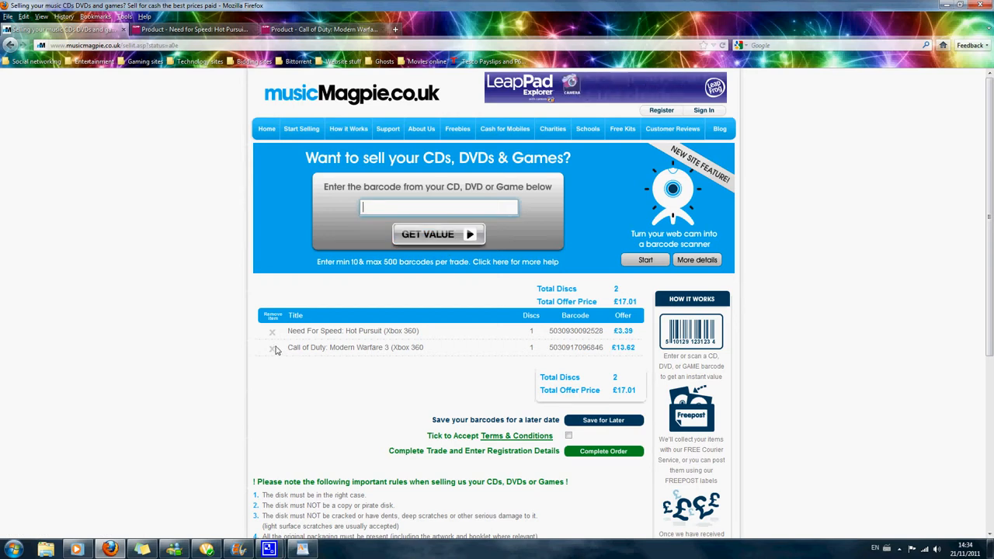
- Remove Call of Duty: Modern Warfare 3 from the sell basket, leaving £3.39
left_click(272, 347)
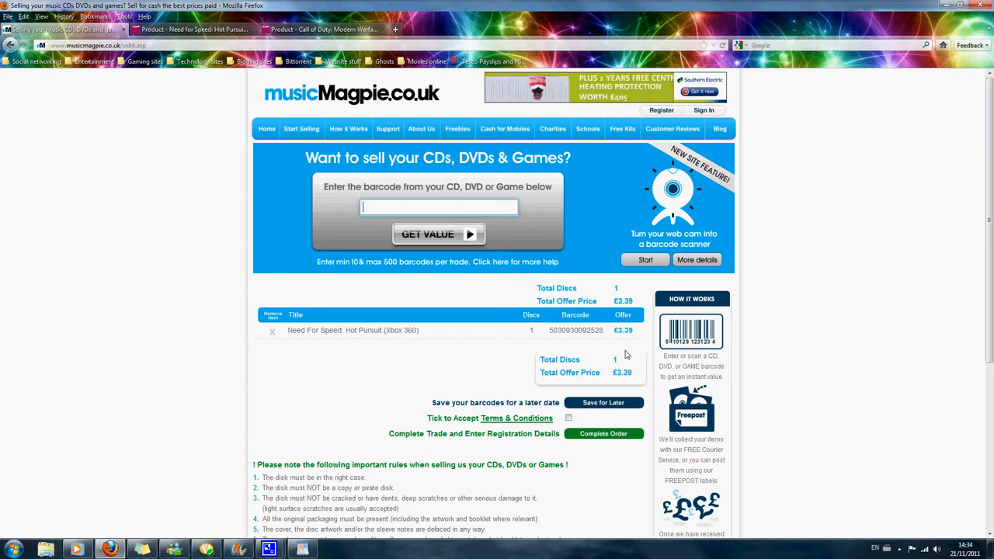
mouse_move(638, 339)
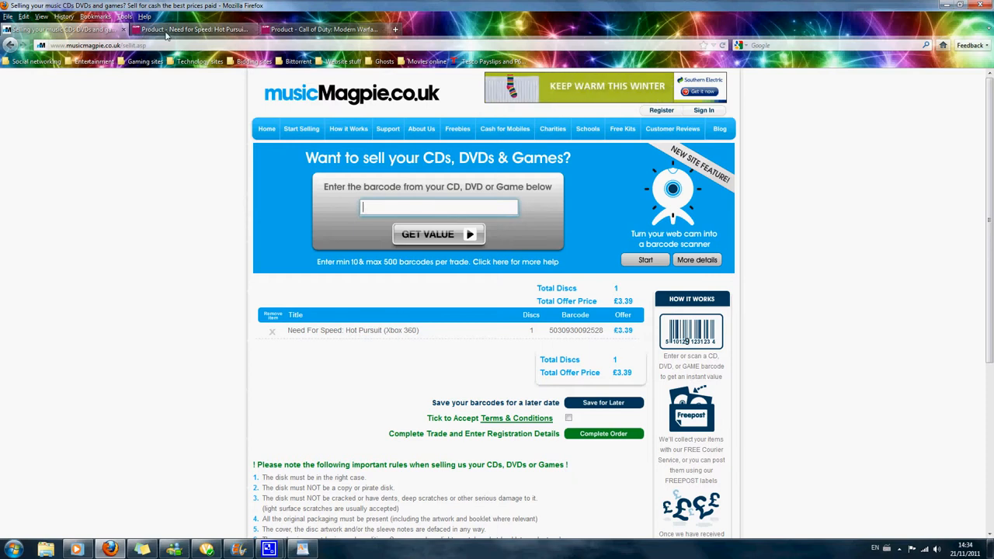
- View GAME's Need for Speed: Hot Pursuit page: £14.99 new, £12.98 preowned
left_click(192, 29)
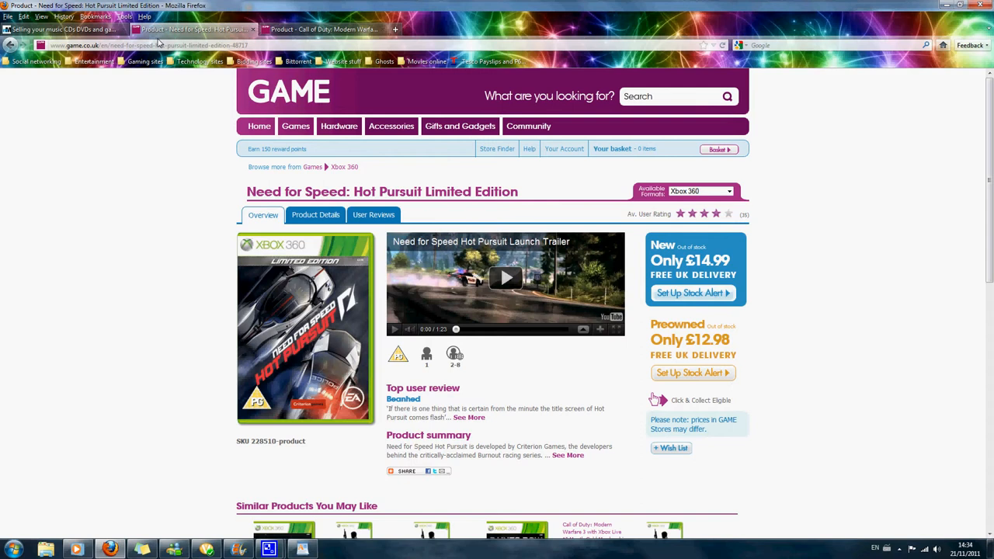
mouse_move(509, 16)
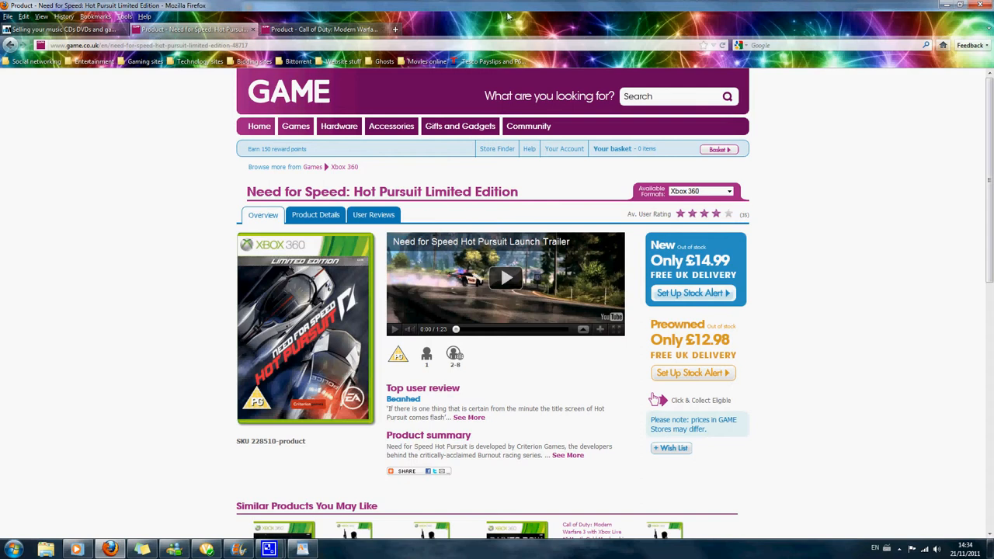
mouse_move(728, 264)
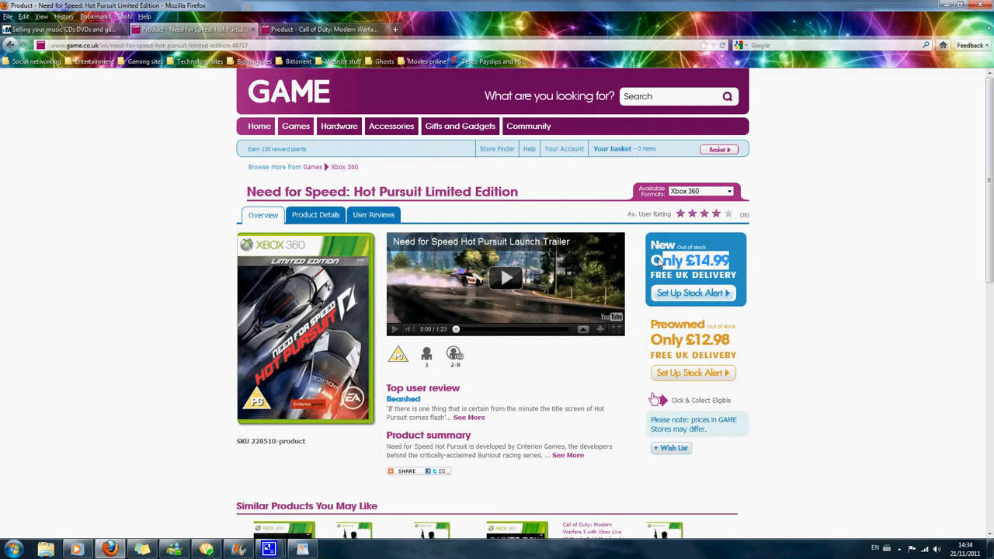
mouse_move(736, 344)
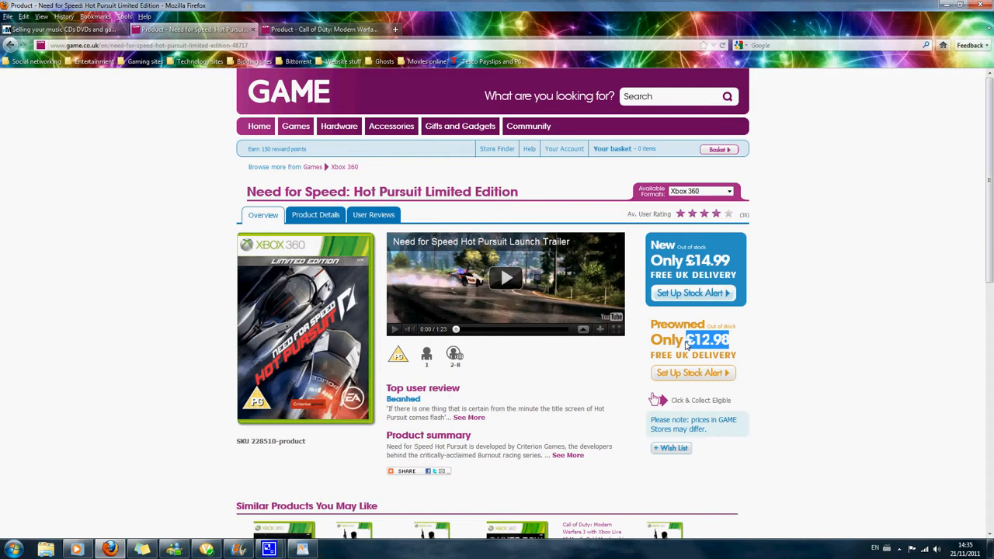
mouse_move(735, 344)
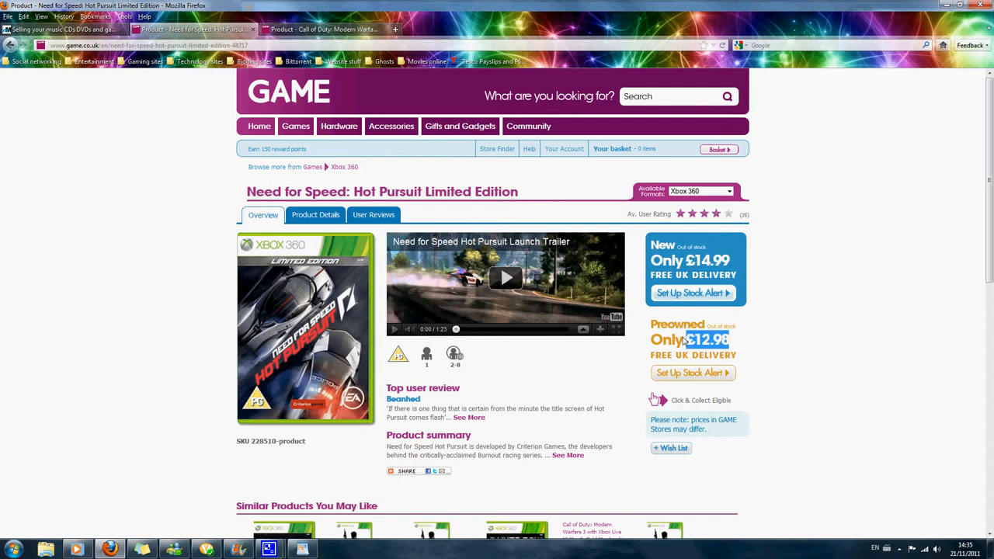
mouse_move(687, 342)
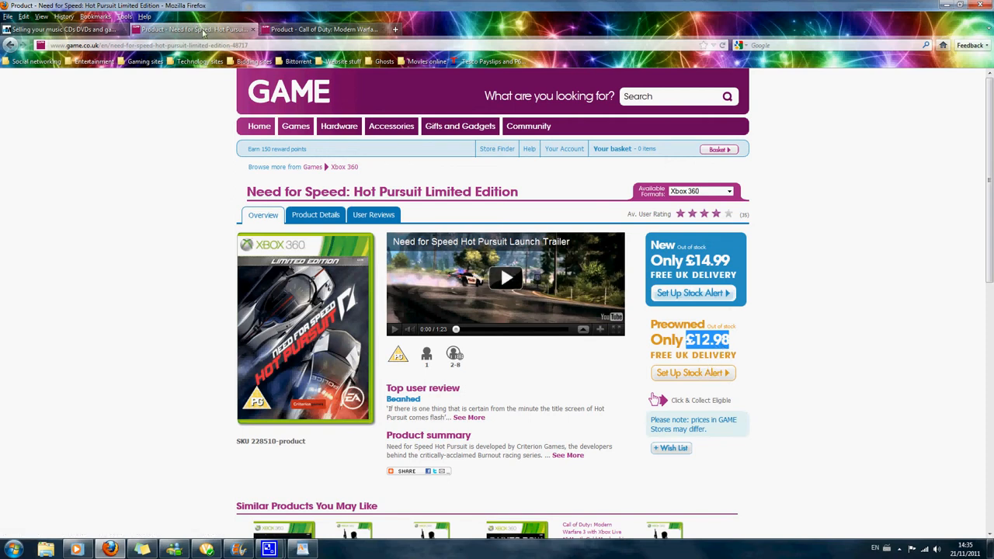
- Back on musicMagpie, remove Need For Speed: Hot Pursuit, emptying the basket to £0.00
left_click(66, 29)
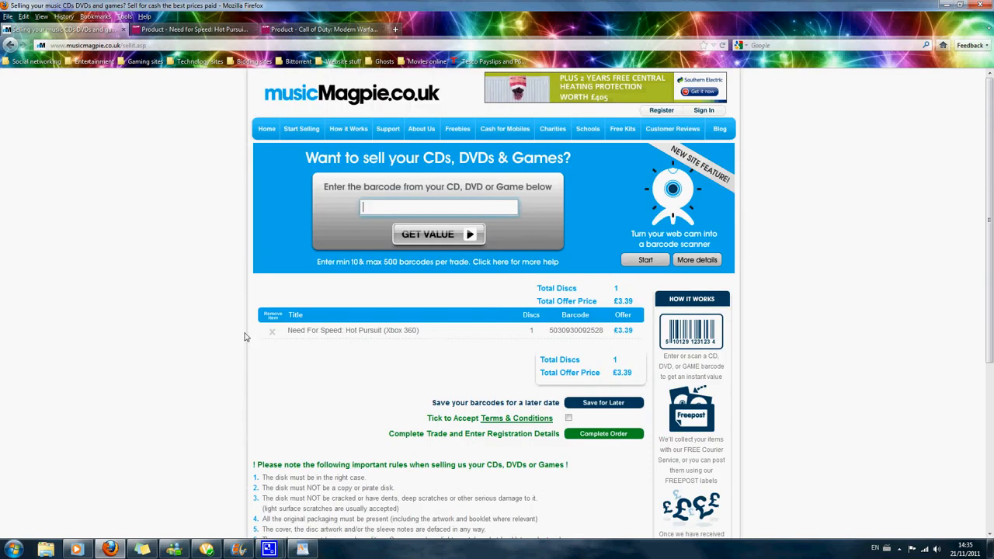
left_click(272, 330)
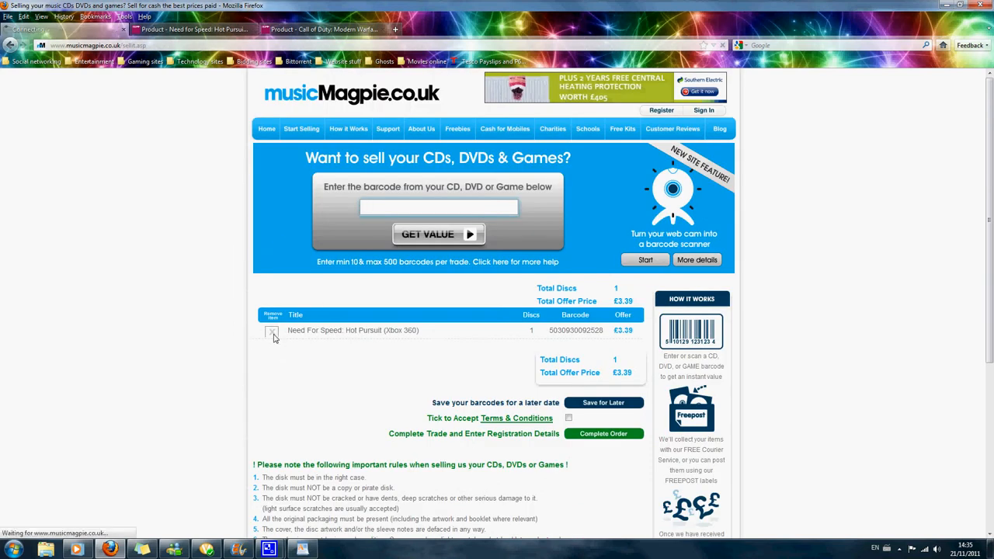
left_click(271, 330)
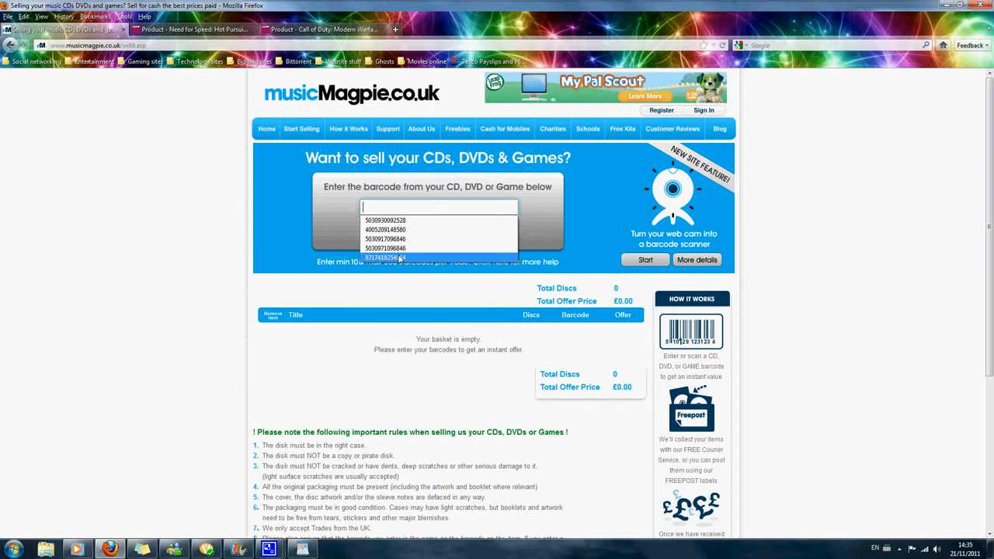
left_click(386, 248)
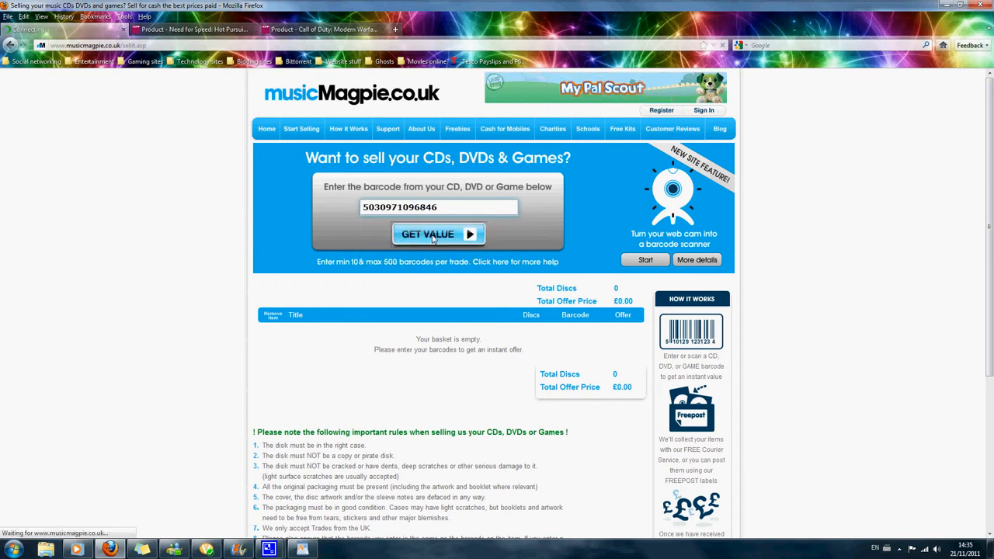
left_click(438, 234)
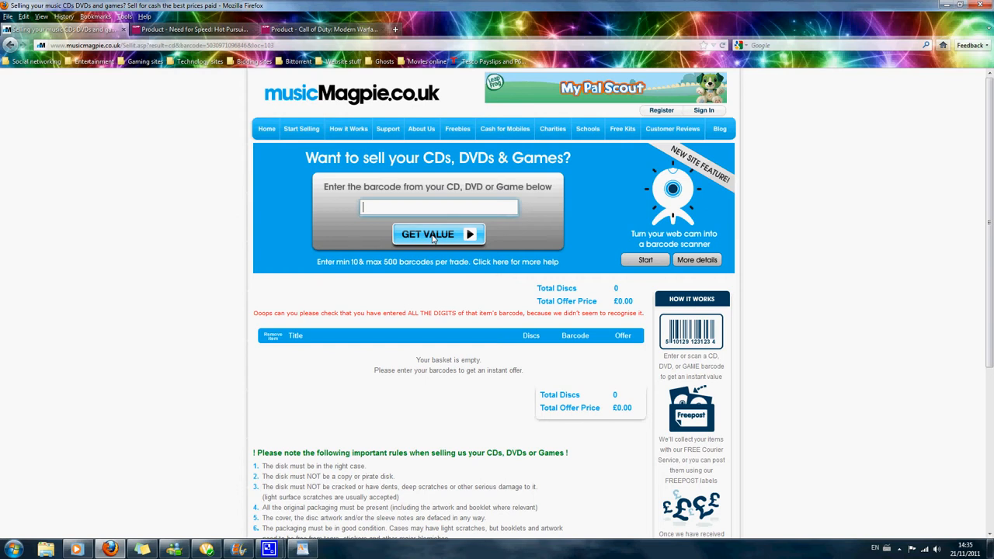
left_click(437, 207)
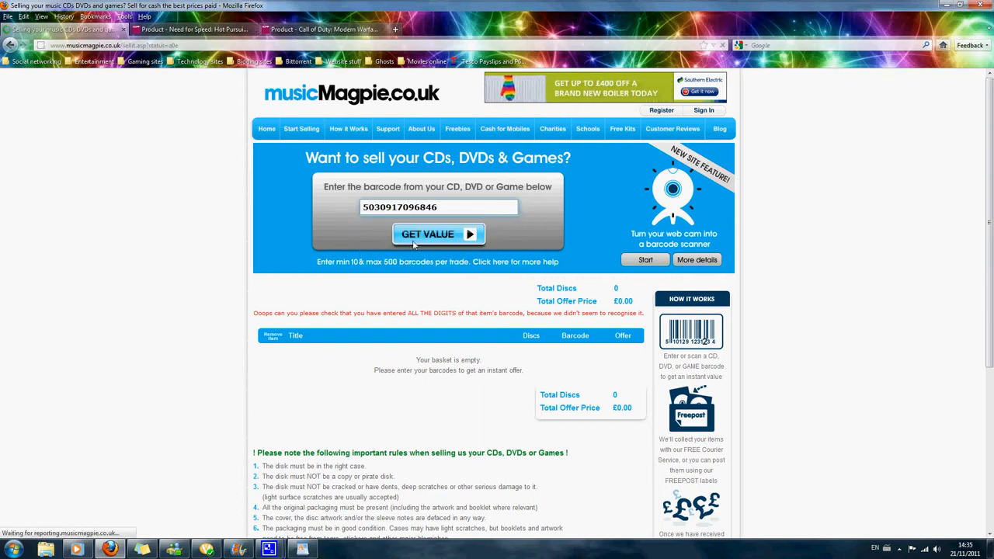
left_click(438, 234)
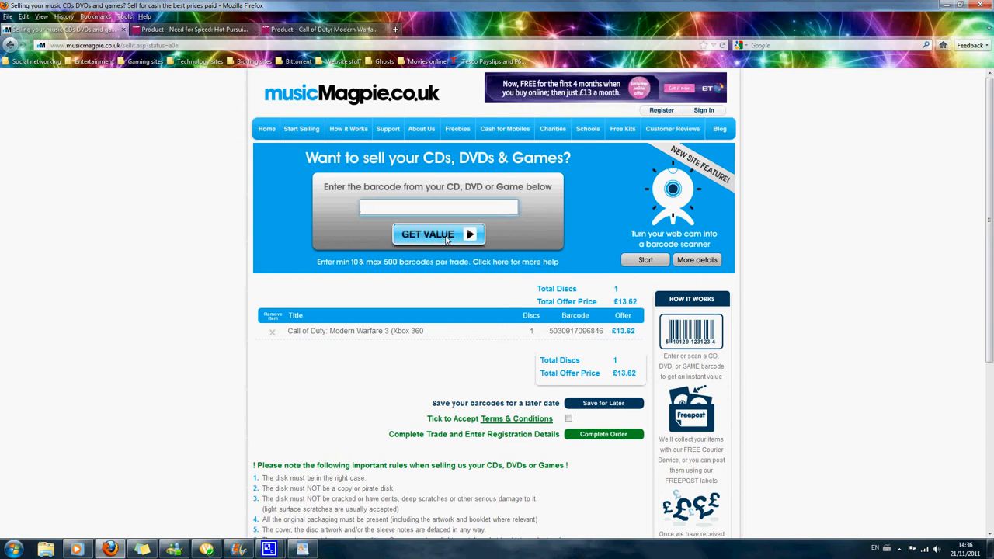
left_click(437, 207)
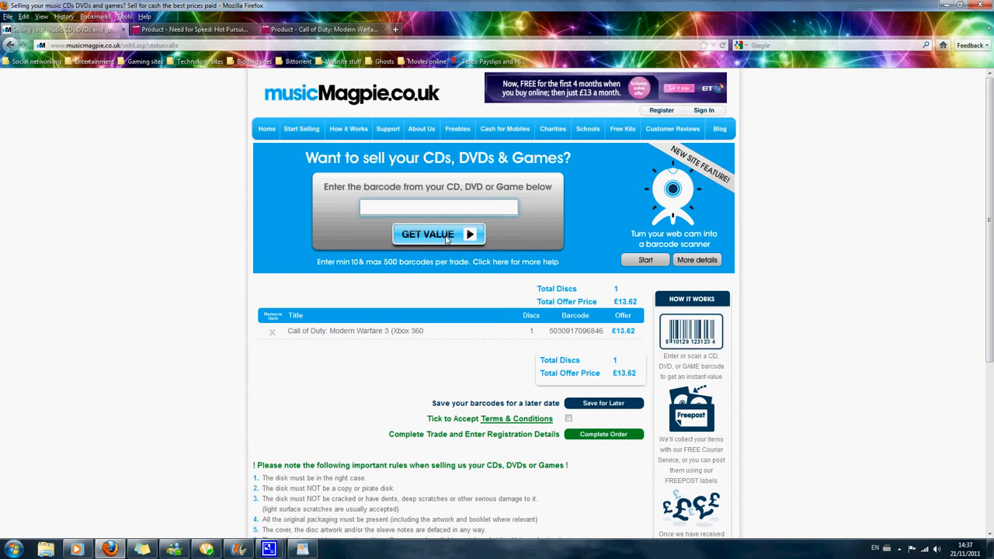
left_click(437, 206)
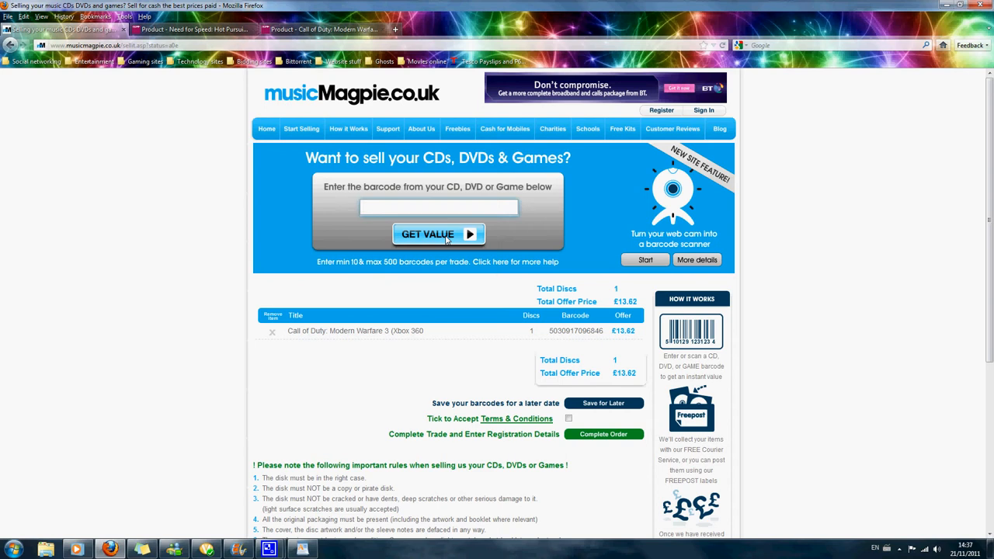
left_click(437, 208)
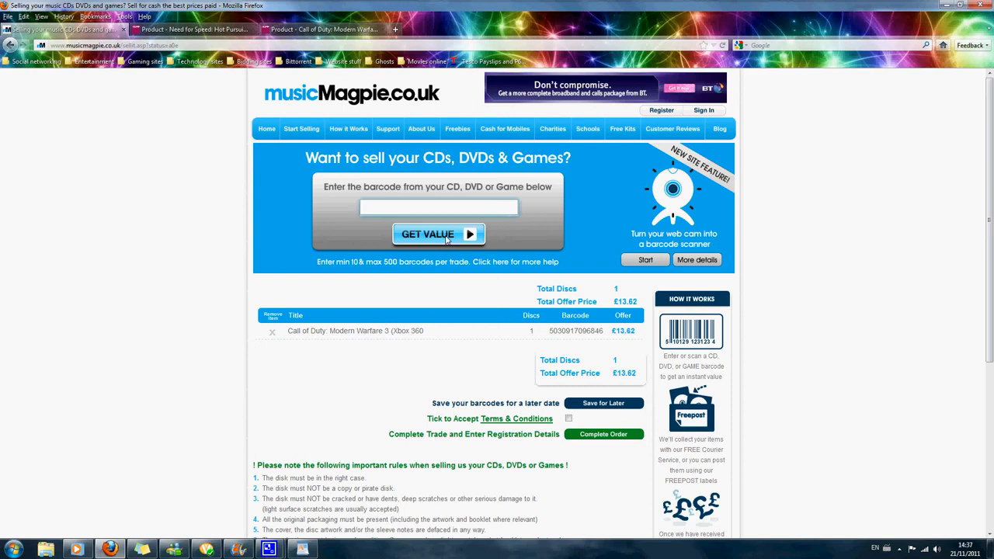
left_click(437, 207)
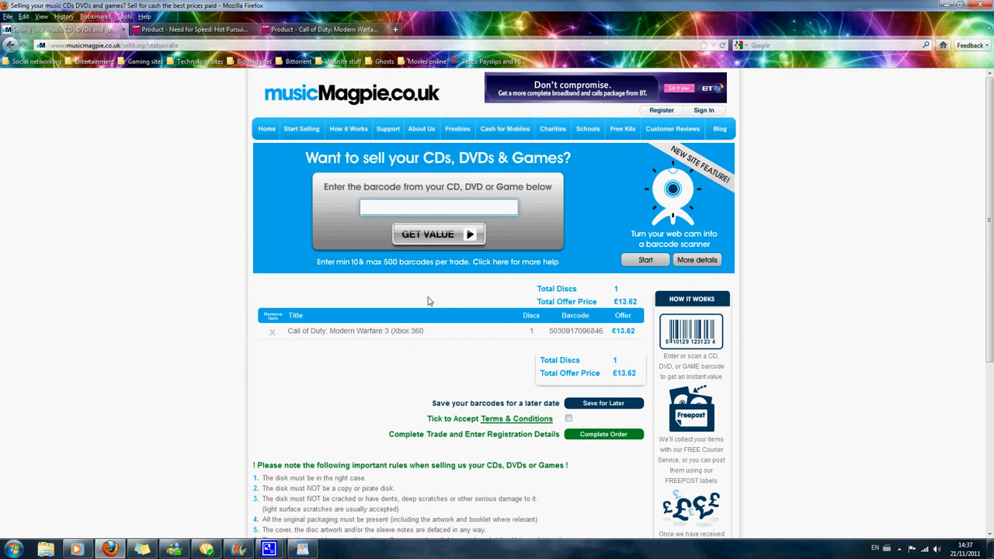
mouse_move(293, 208)
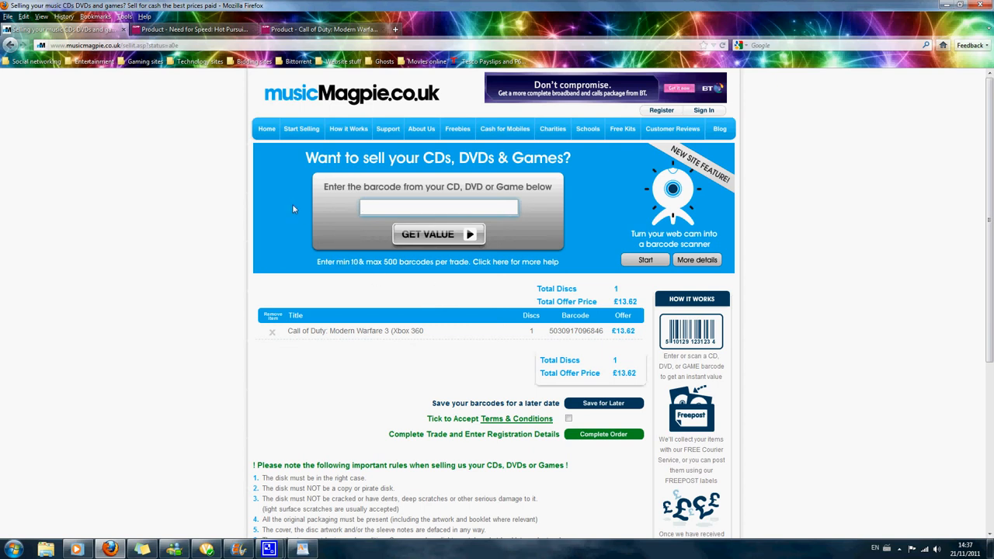
mouse_move(195, 383)
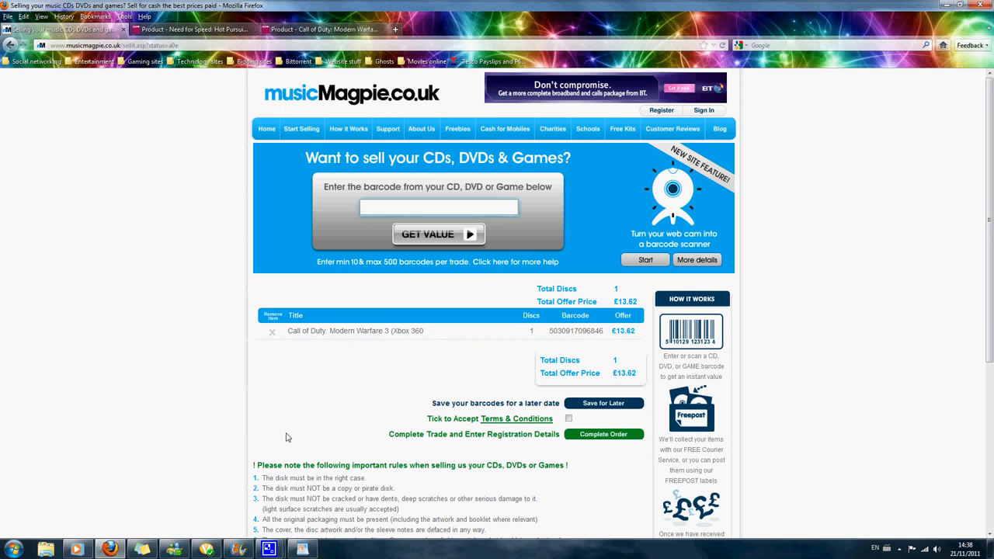
left_click(437, 207)
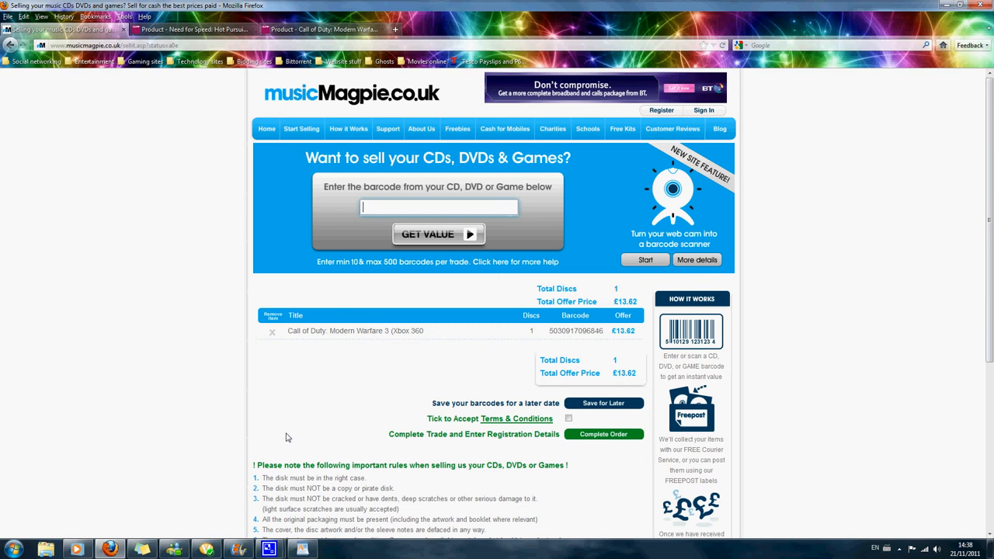
mouse_move(277, 535)
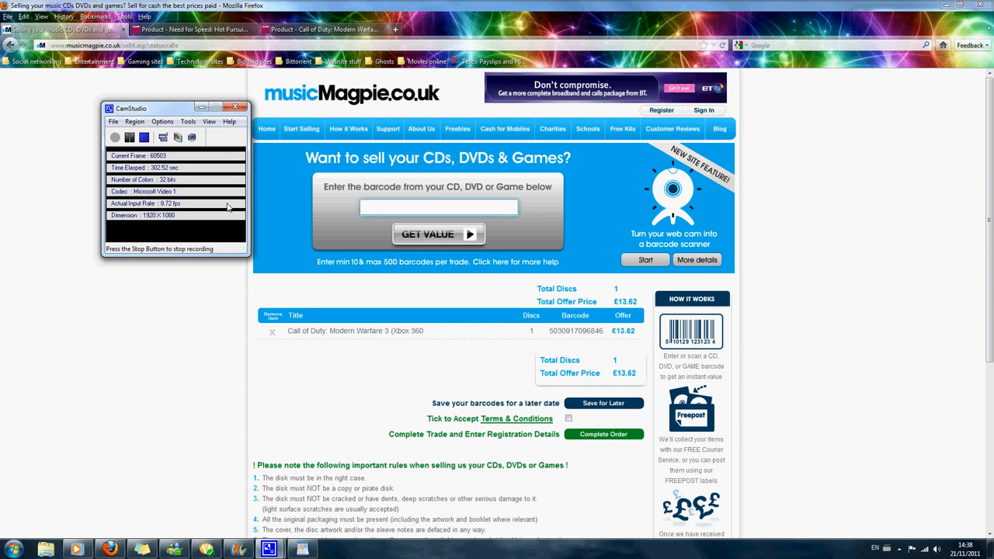
left_click(144, 137)
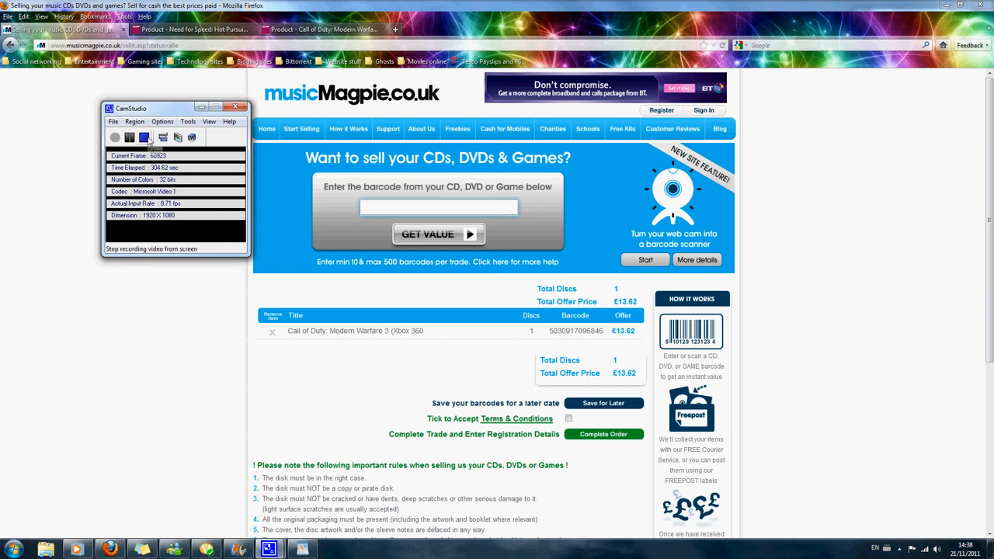